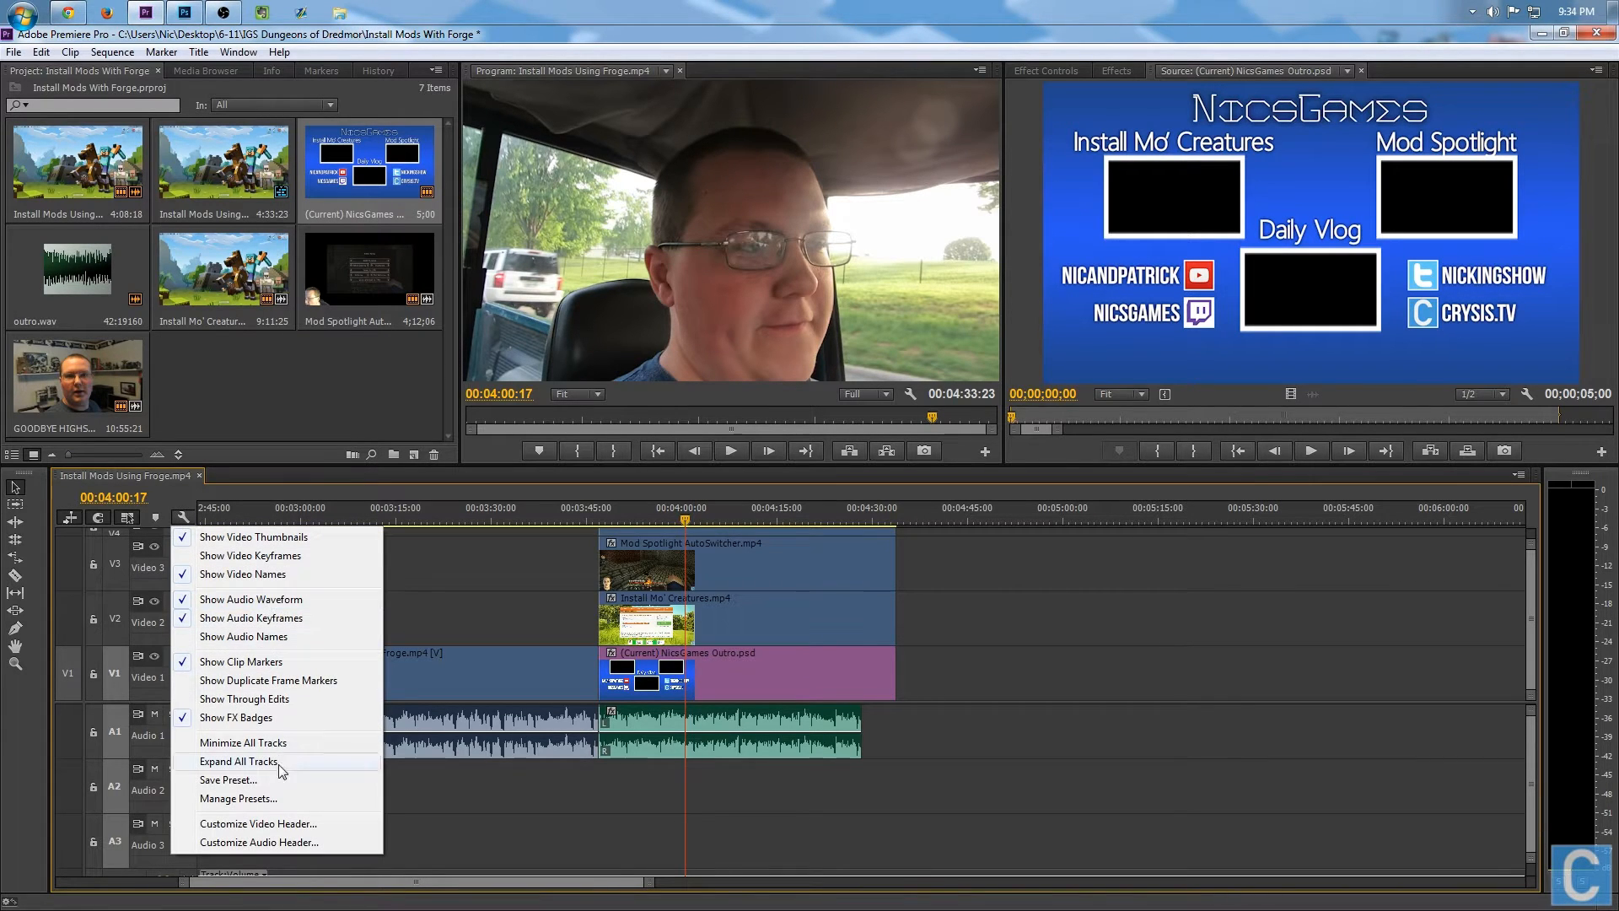
Expand all timeline tracks so Video 1–4, including GOODBYE HIGHSCHOOL, are visible
click(238, 760)
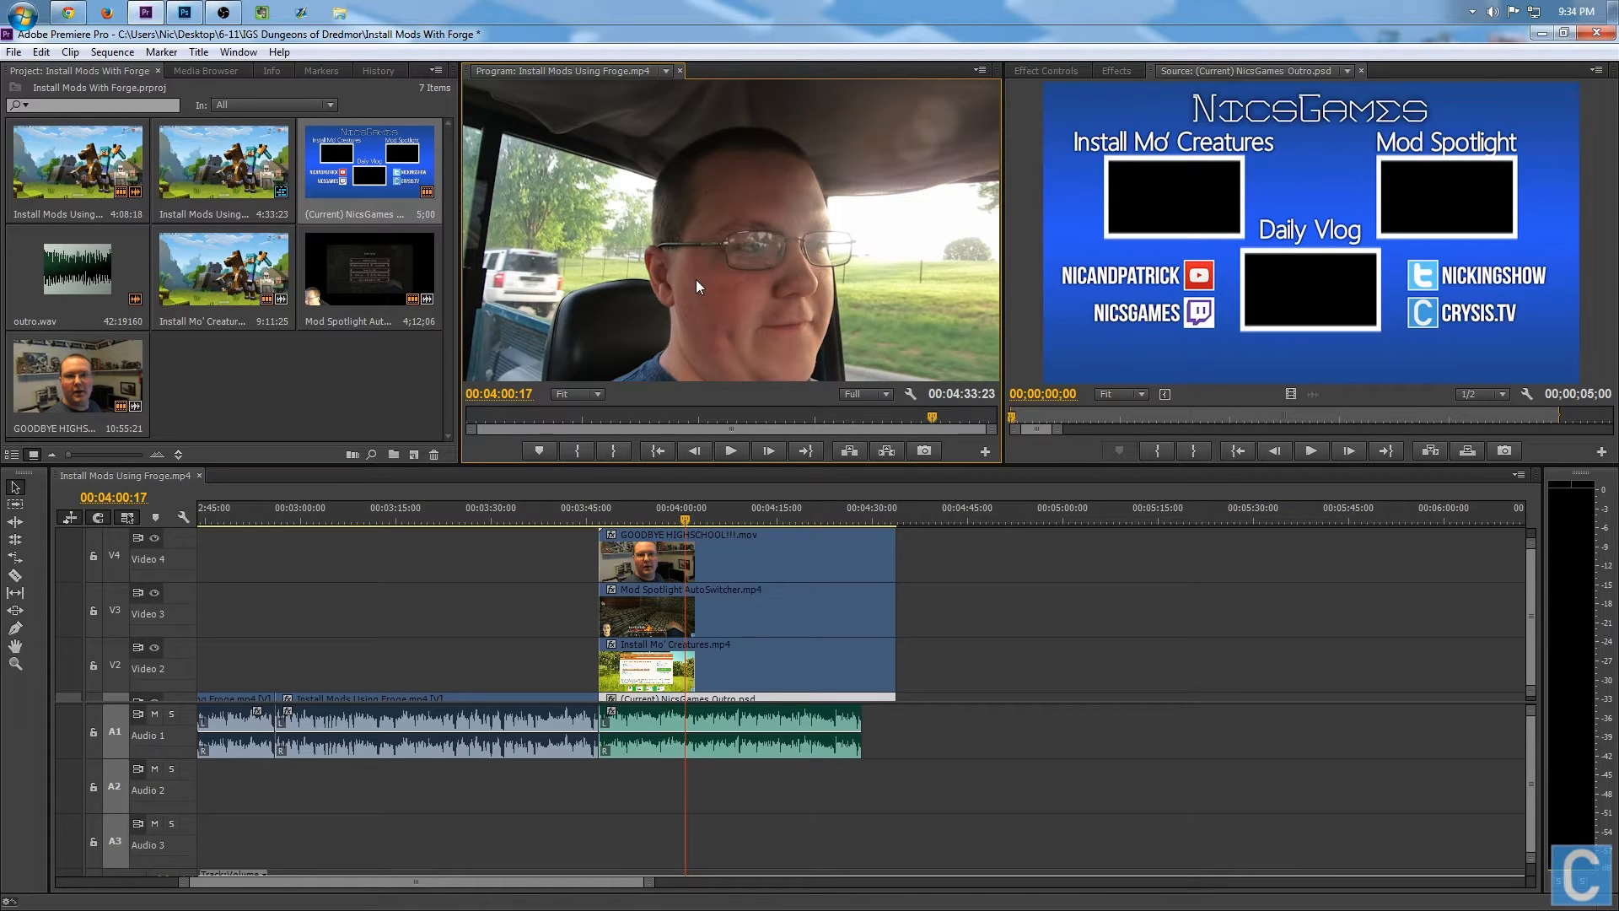
mouse_move(681, 228)
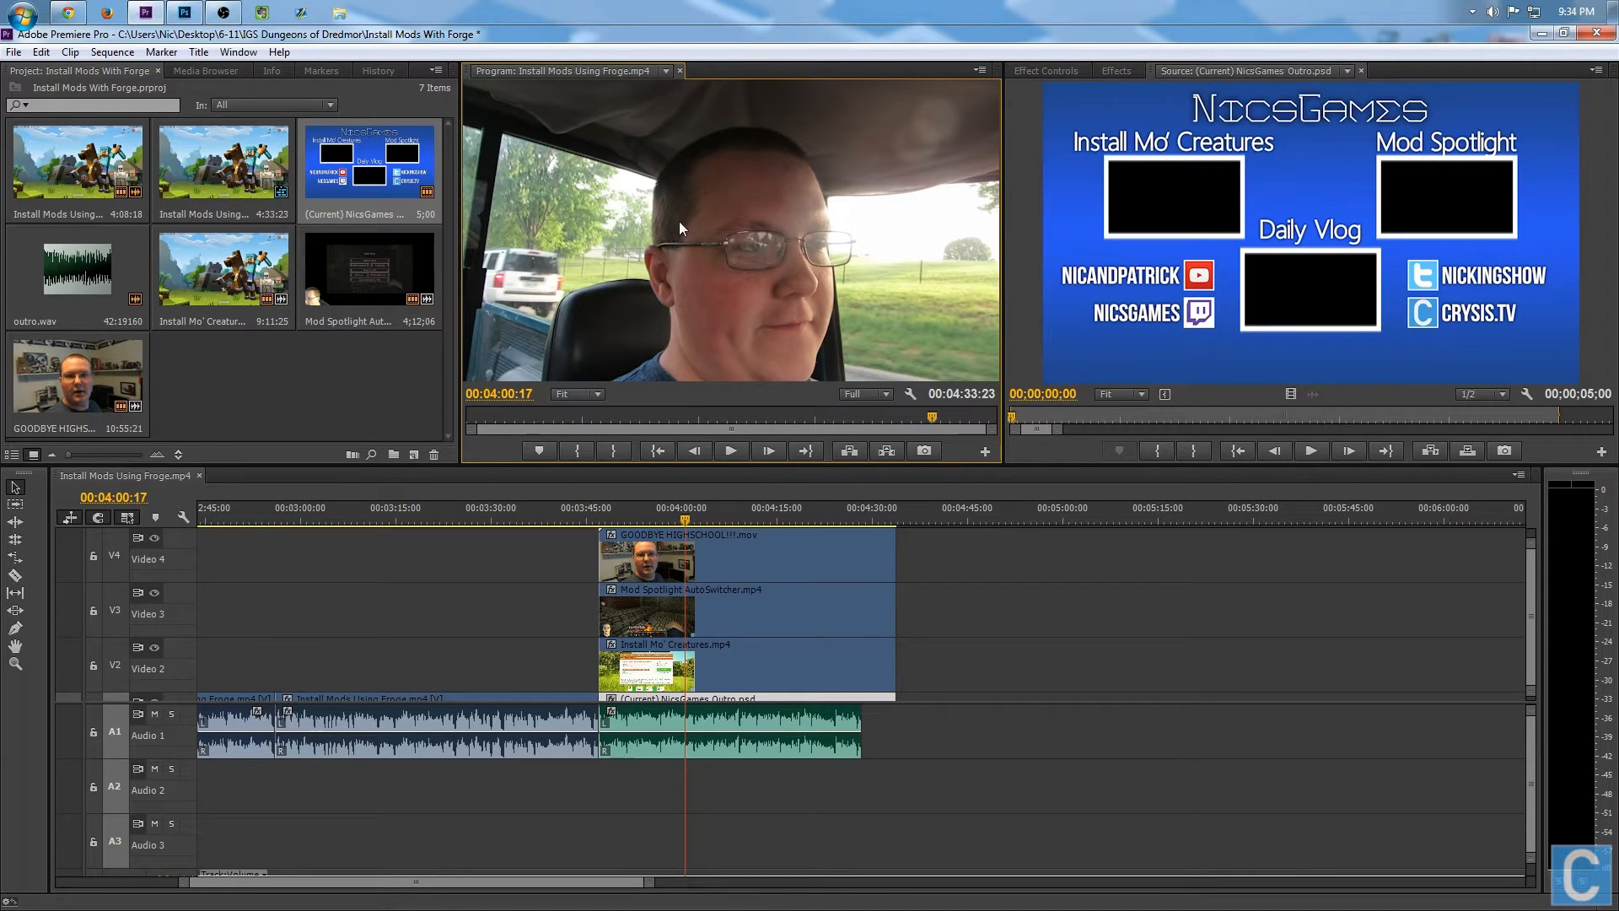
Select GOODBYE HIGHSCHOOL and fit the Install Mod Creatures clip into its black box
click(744, 555)
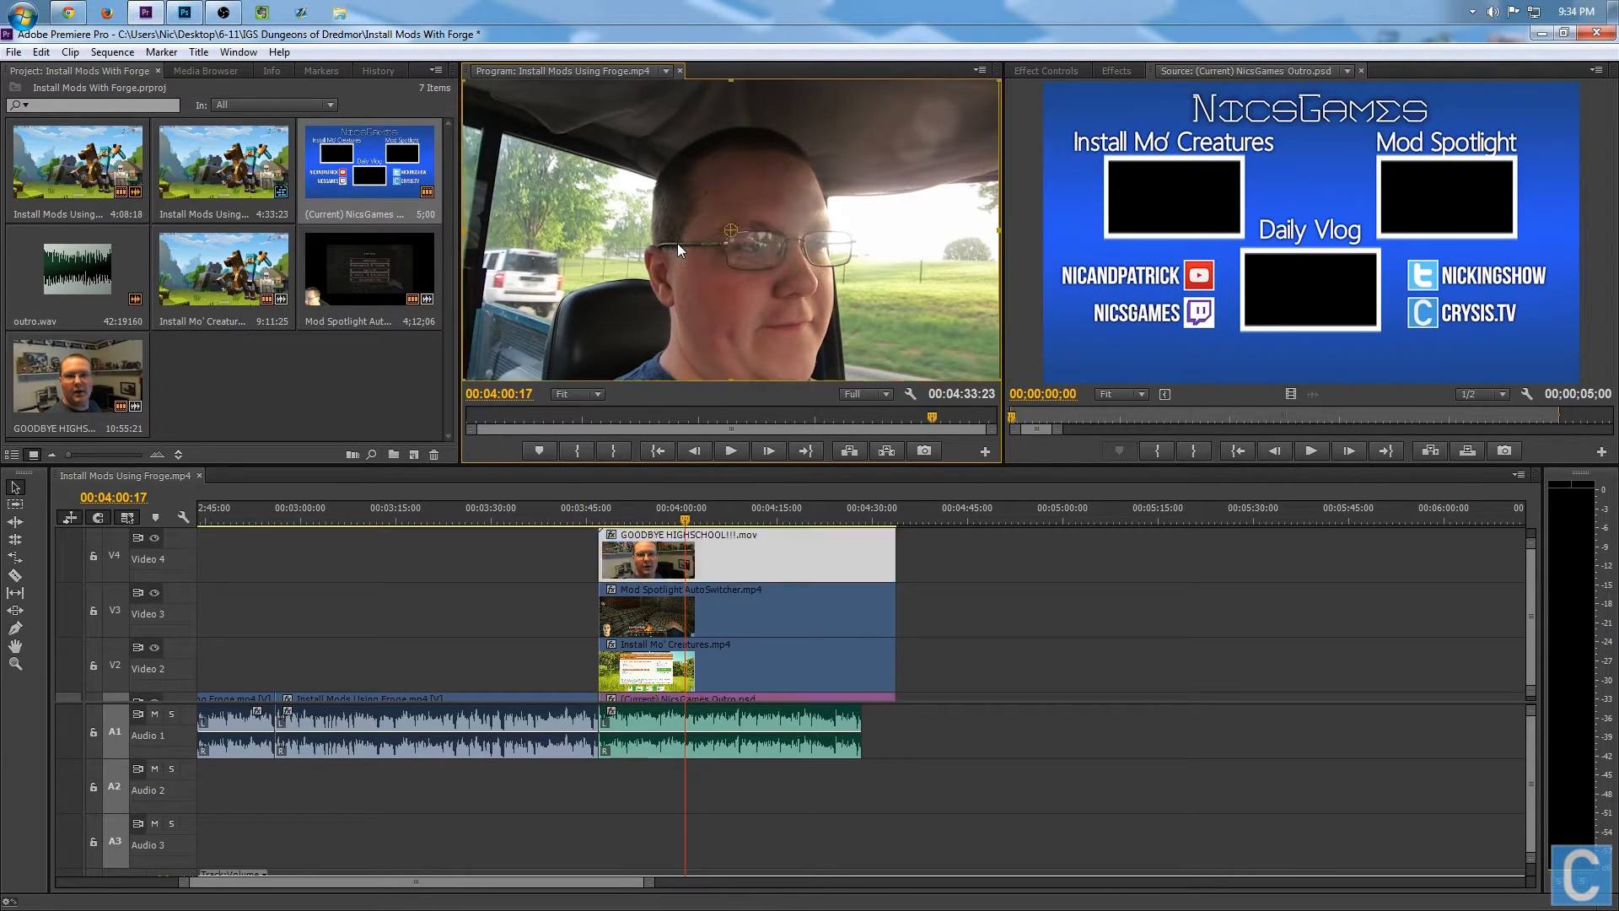
mouse_move(847, 280)
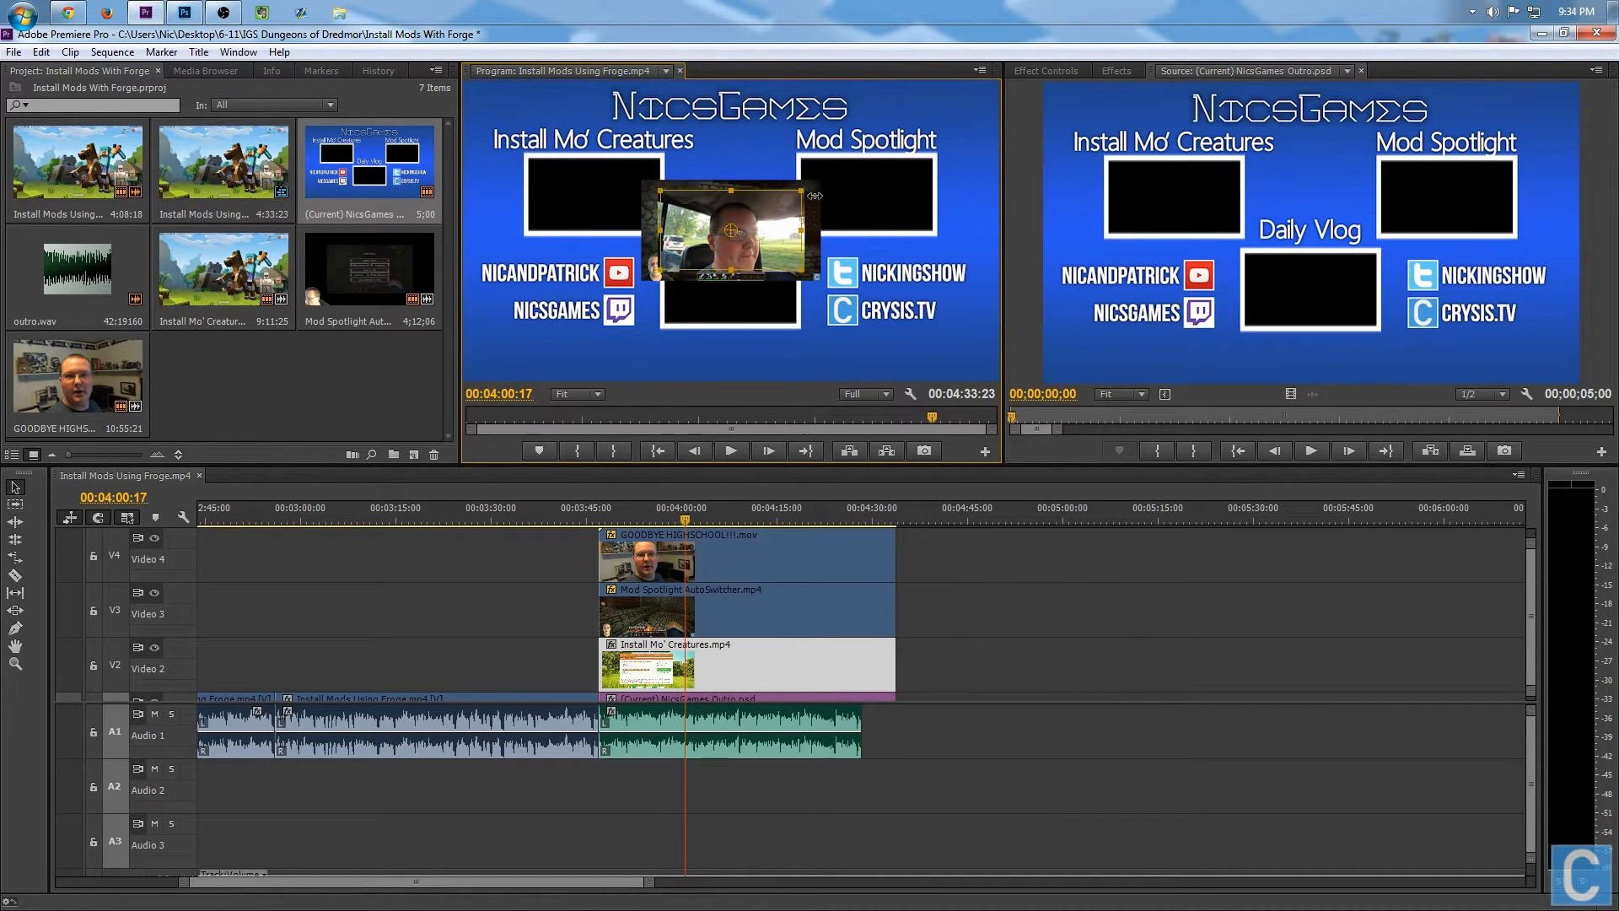
drag(727, 233, 739, 192)
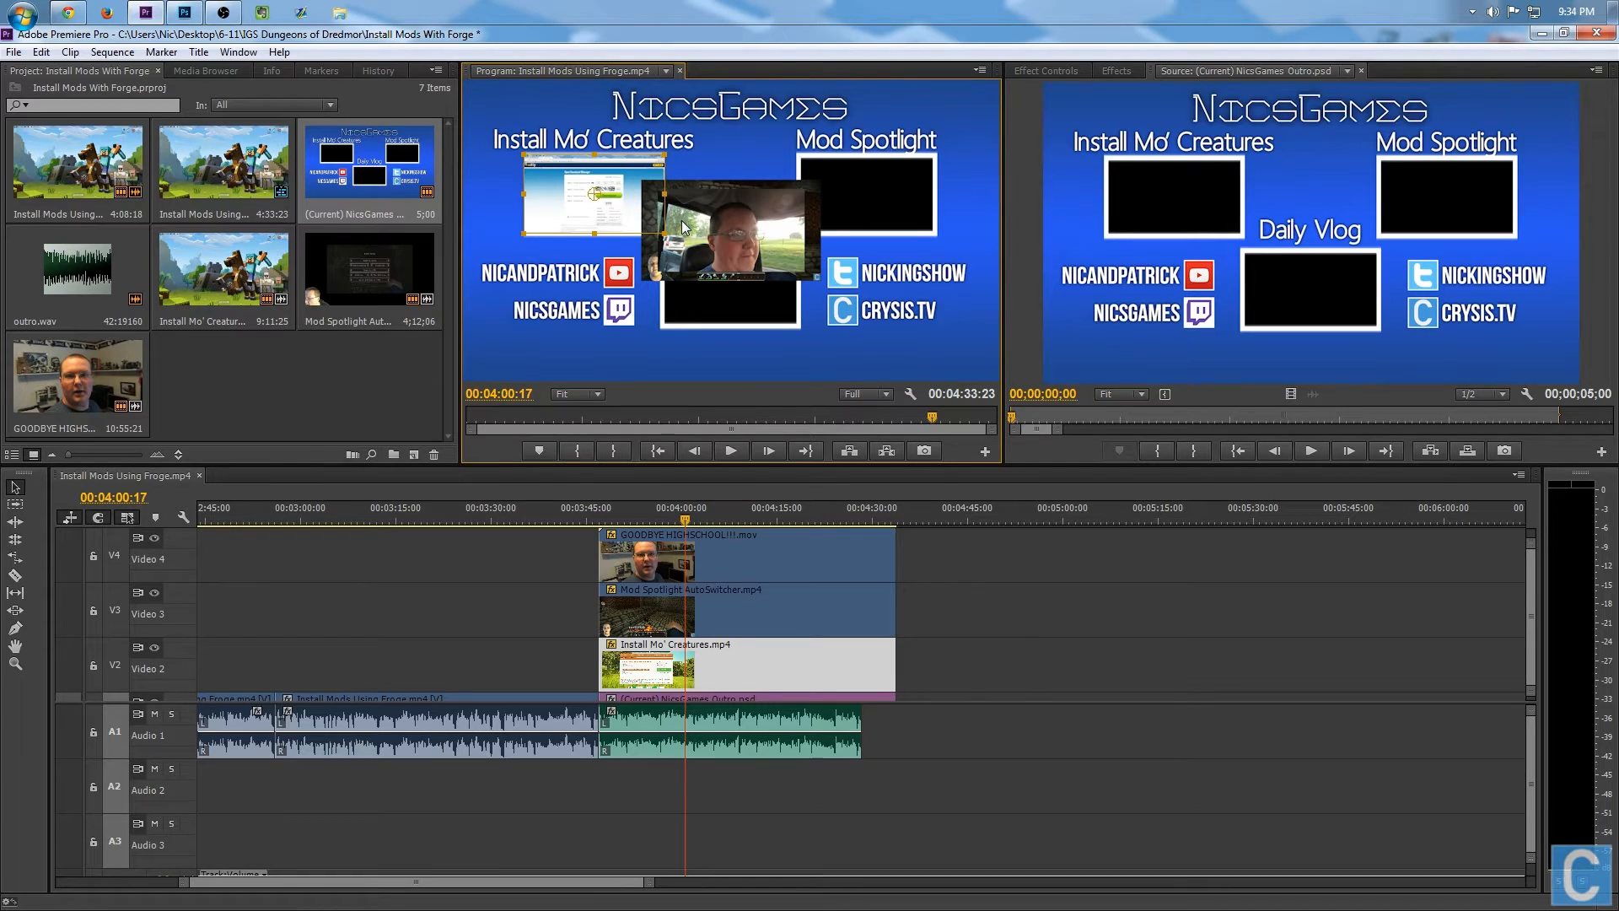
click(732, 232)
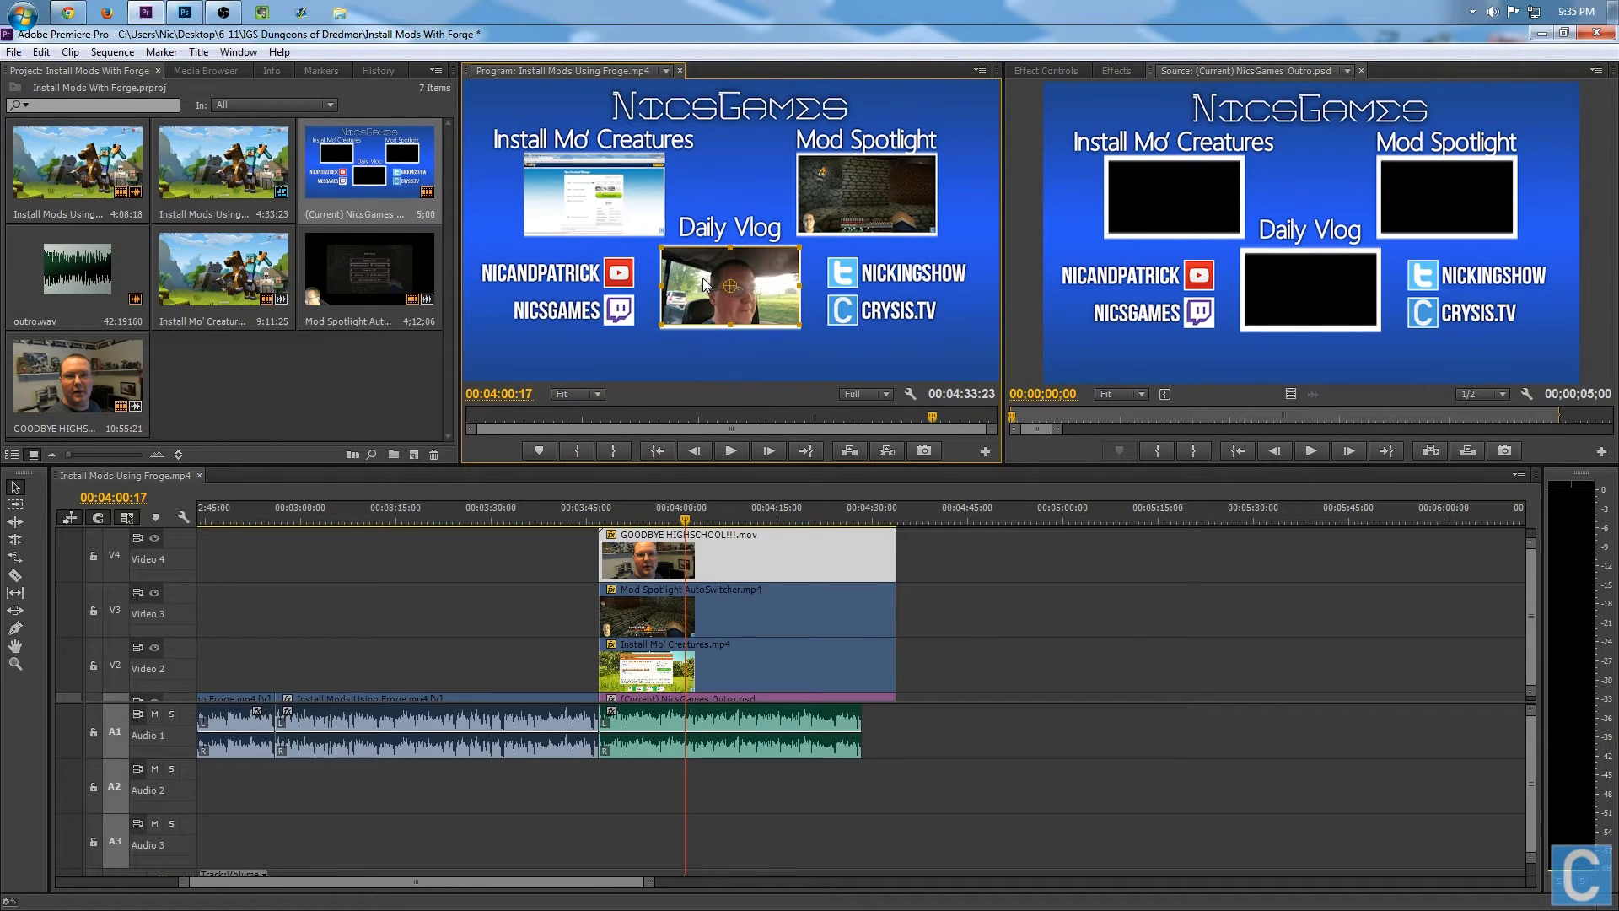
mouse_move(816, 328)
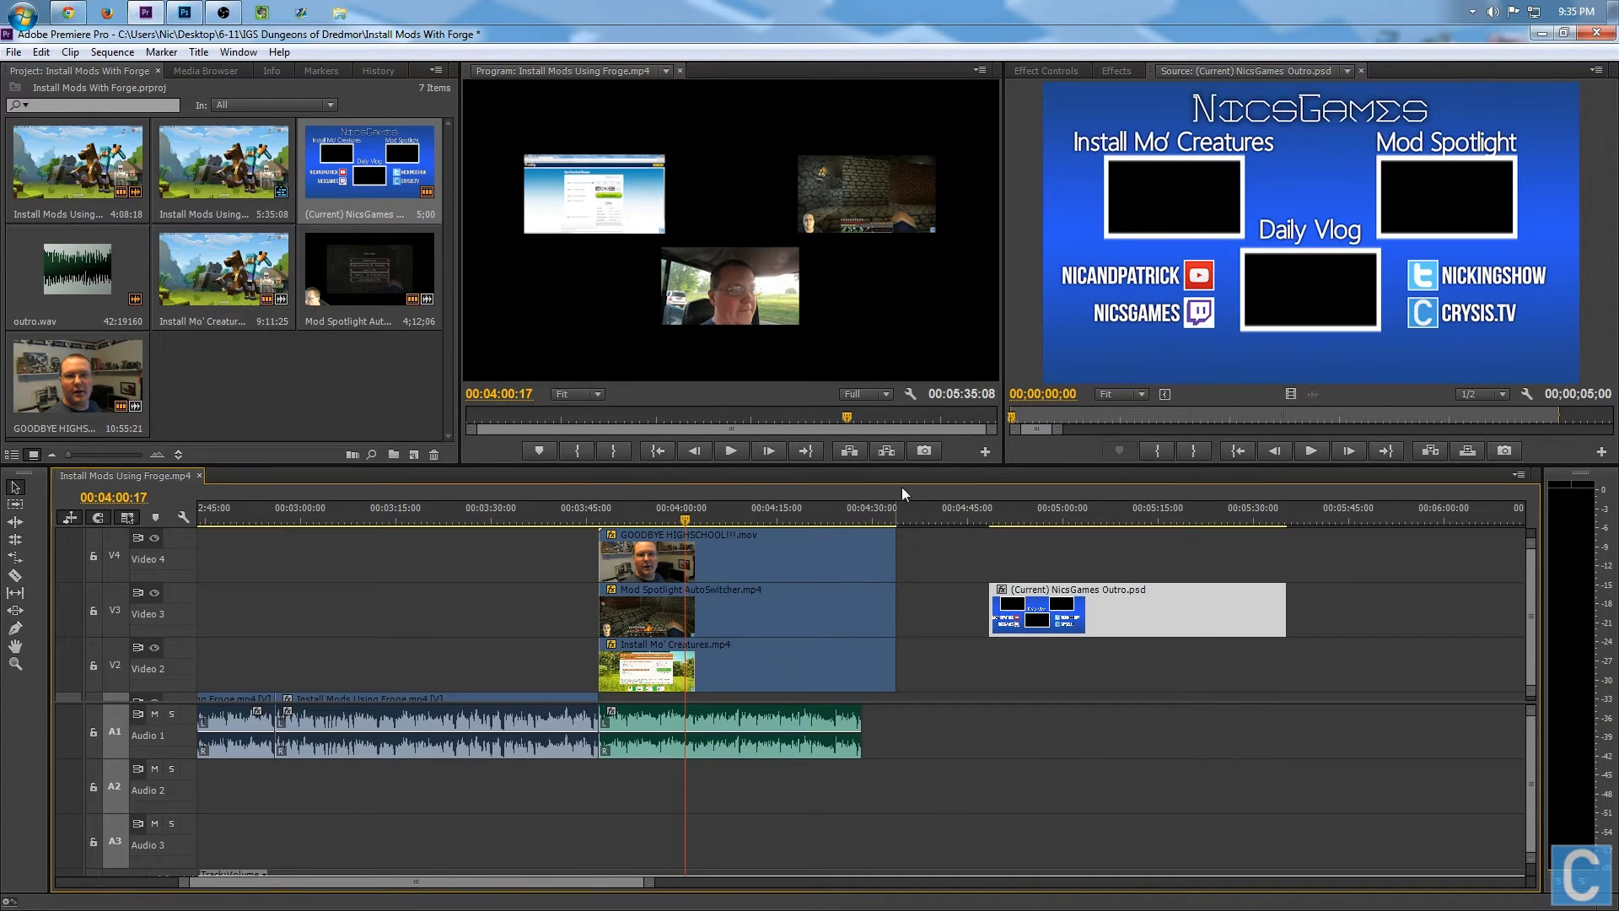
Move the playhead to where the relocated NicsGames outro graphic sits
click(1115, 507)
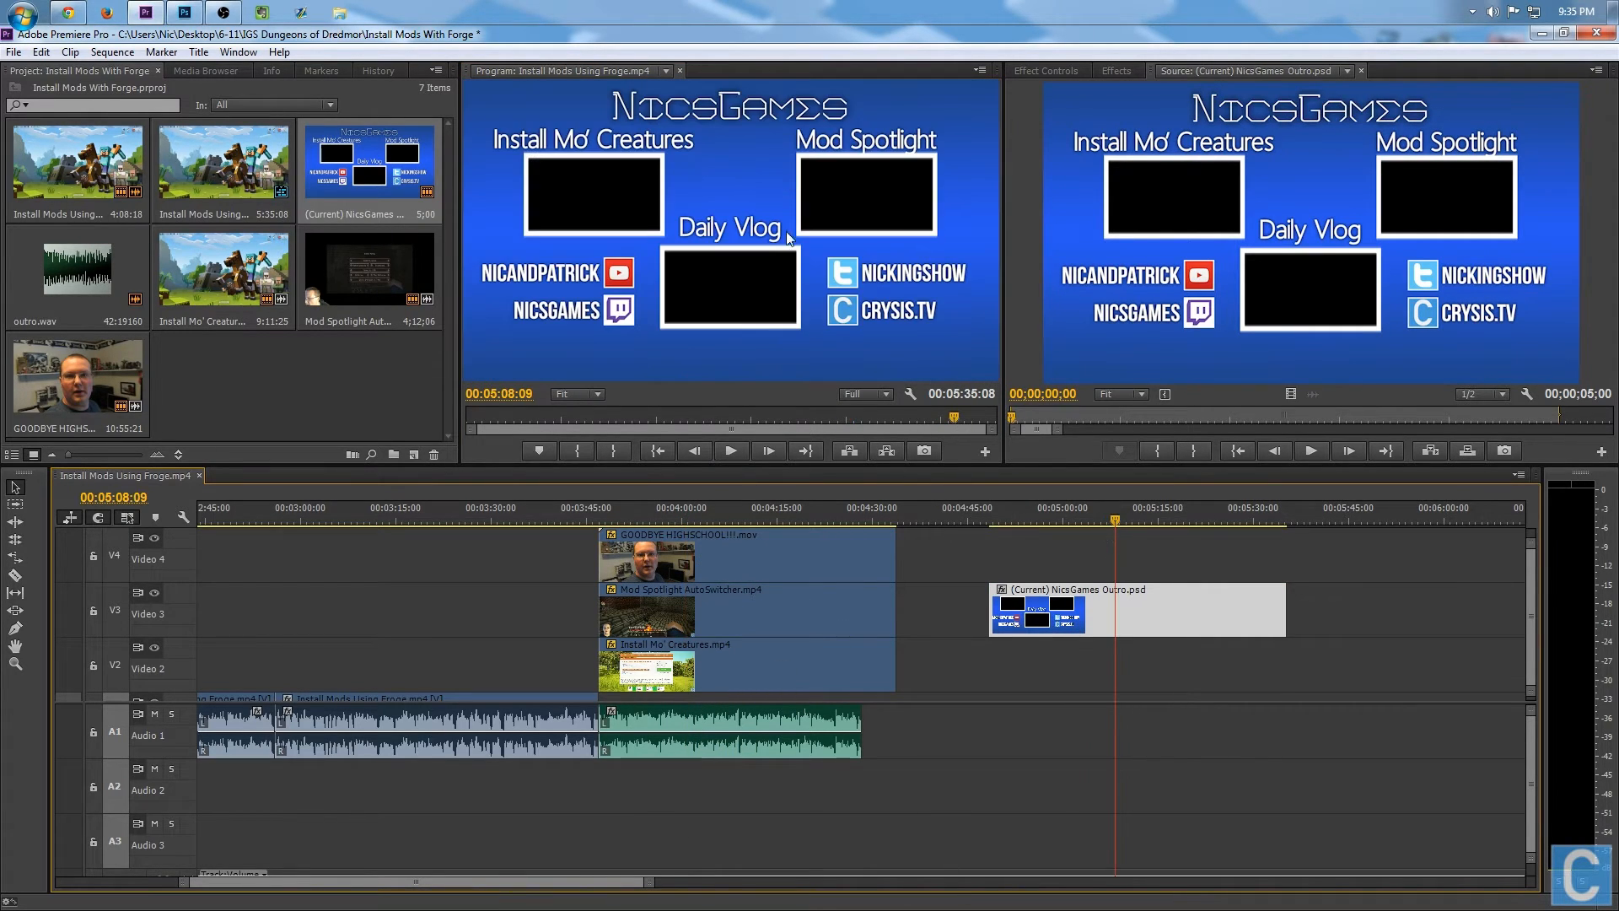
mouse_move(607, 226)
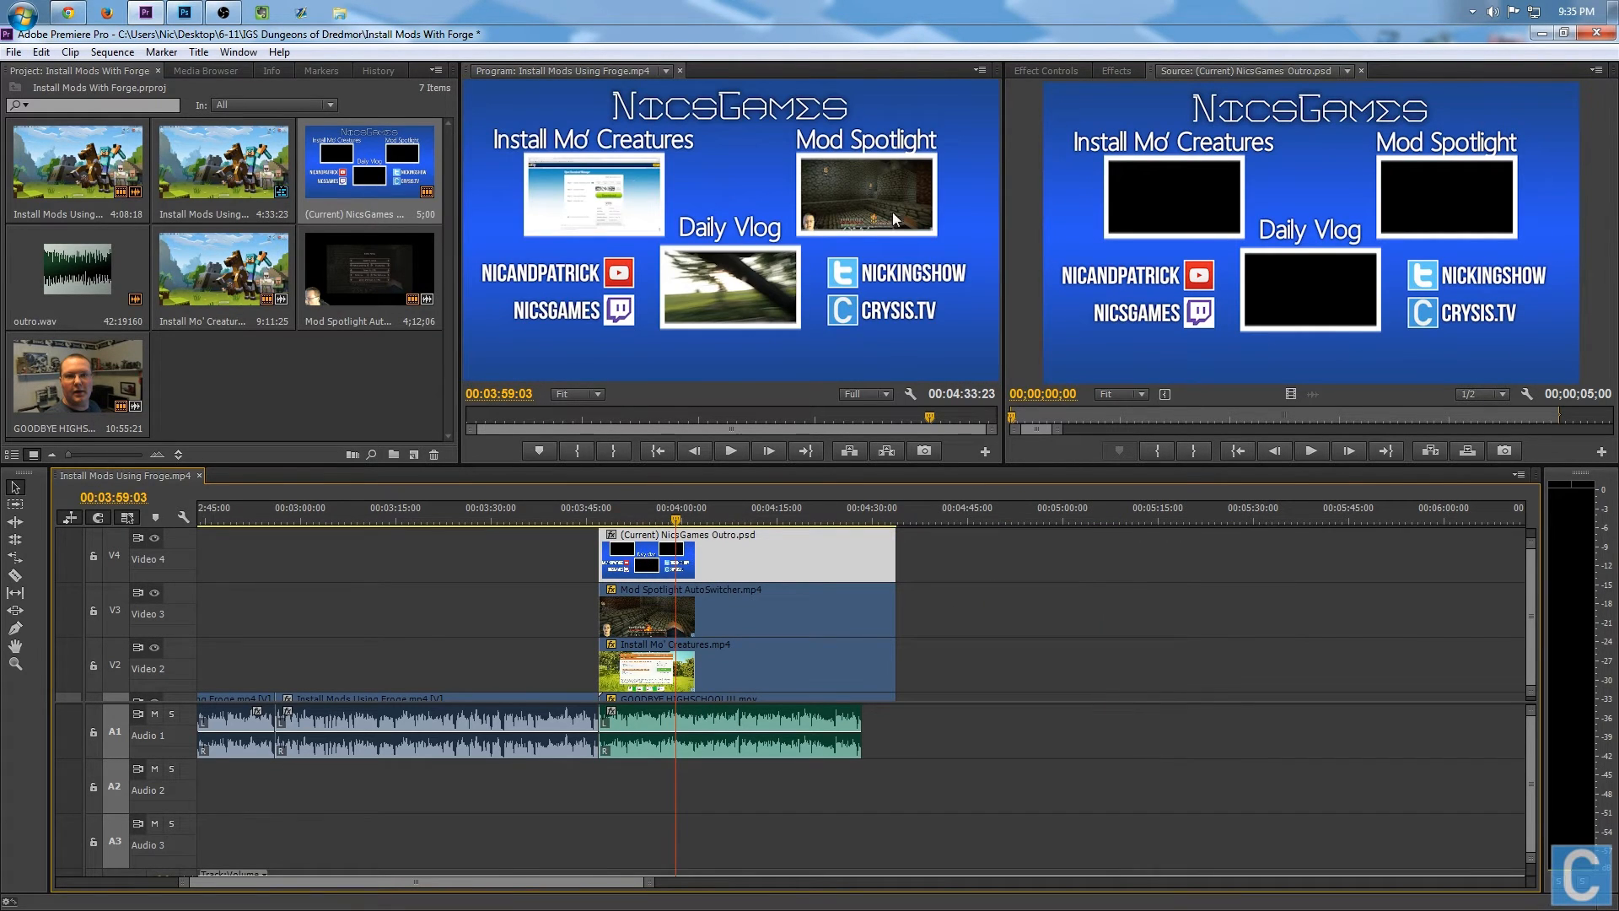
mouse_move(694, 196)
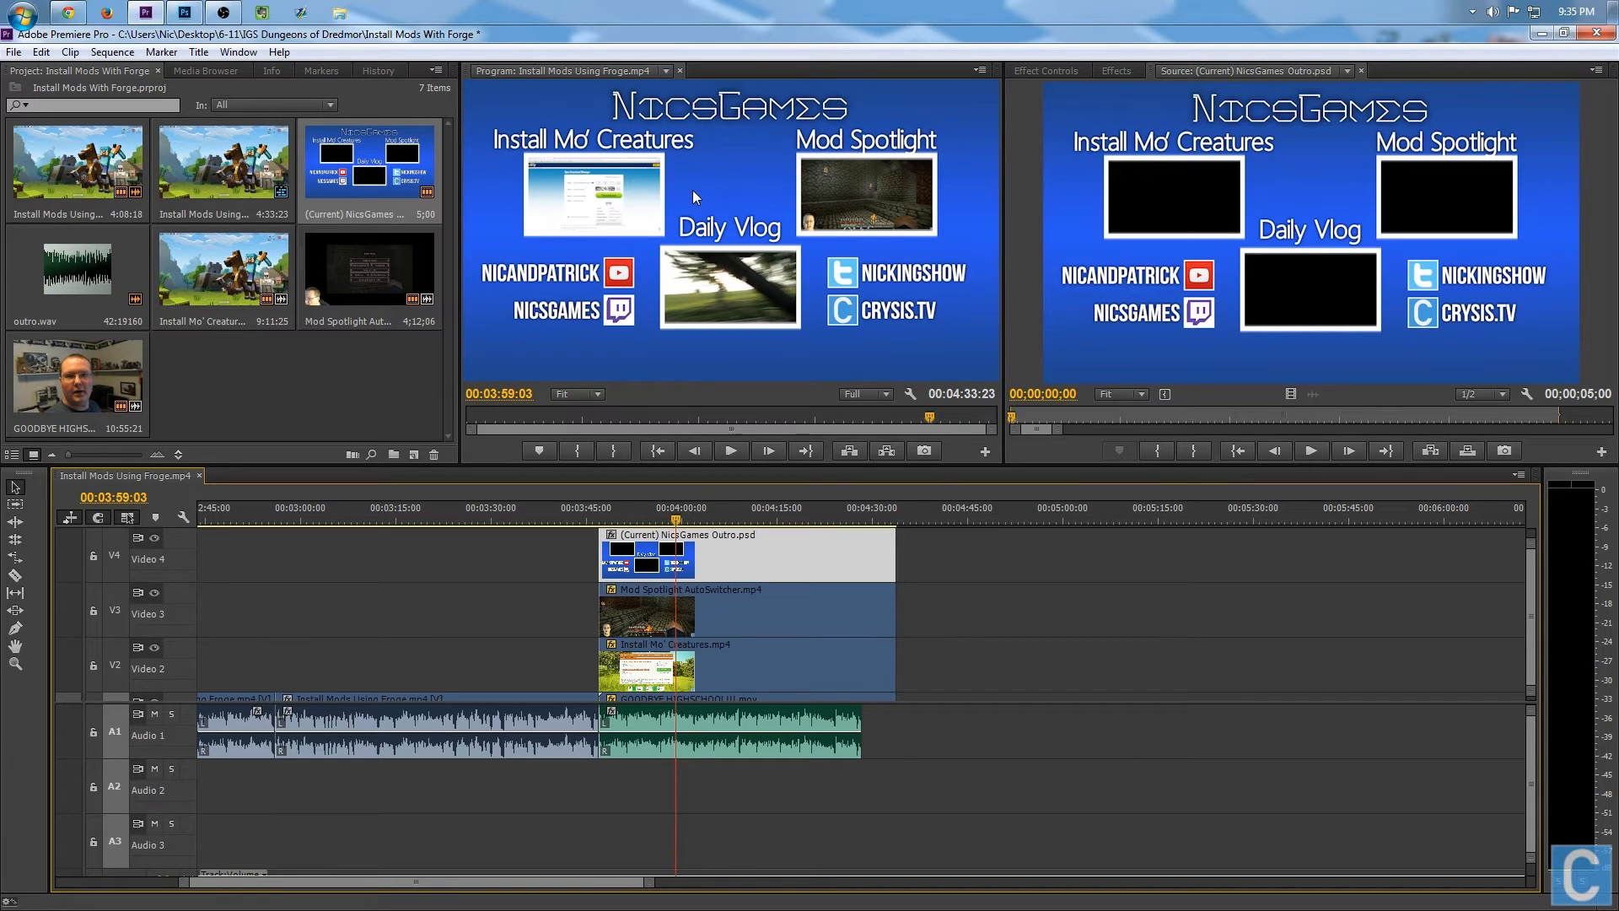